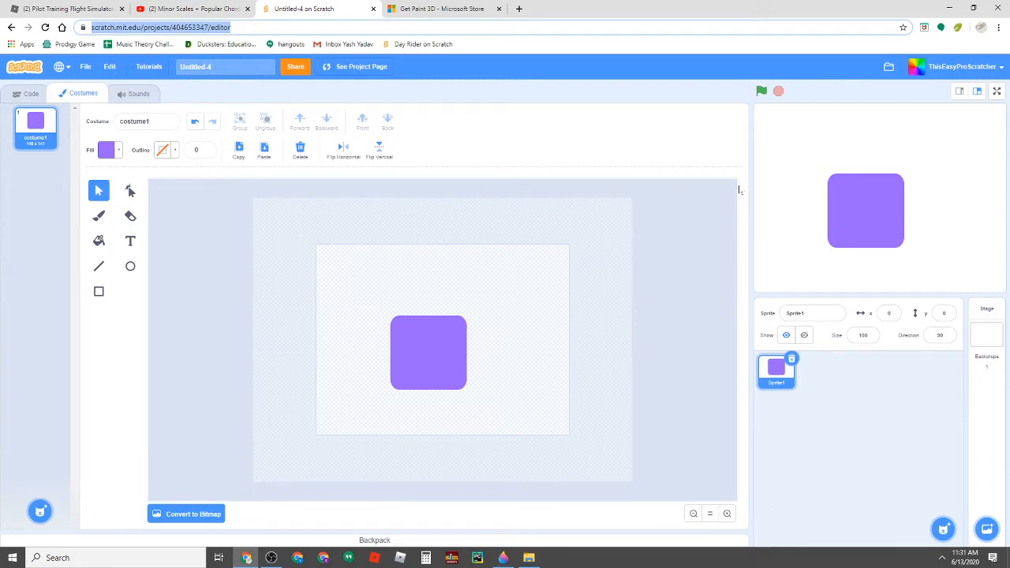
mouse_move(646, 256)
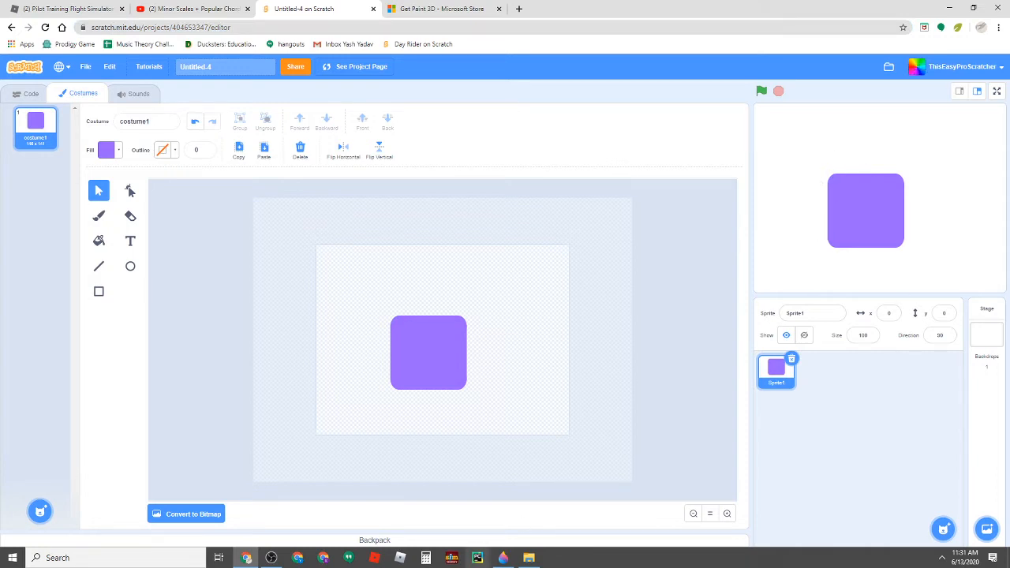
Step: Launch Paint 3D from the taskbar over the Scratch editor
click(428, 353)
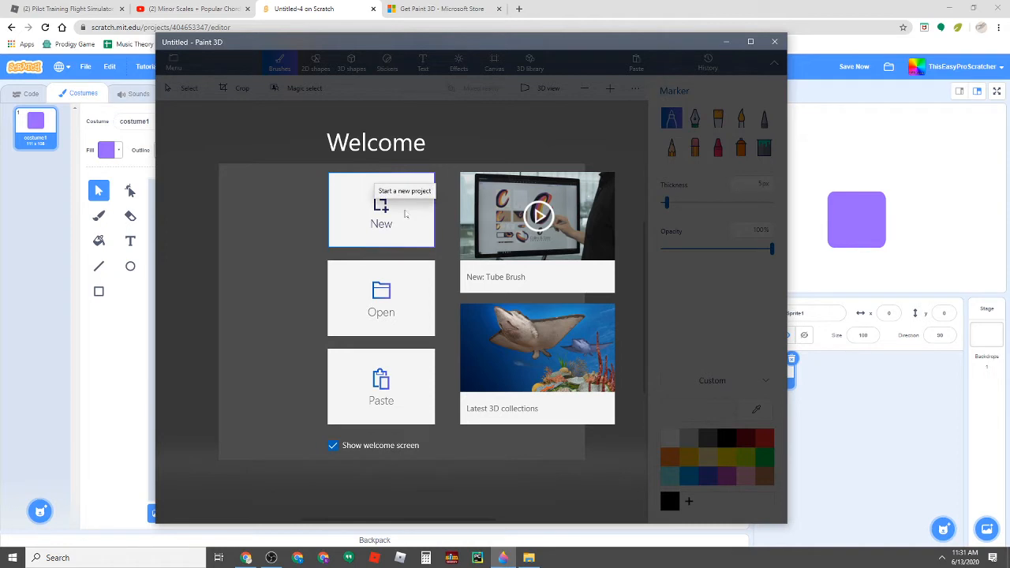
Step: Start a new blank Paint 3D canvas and browse the 2D and 3D shape collections
click(381, 209)
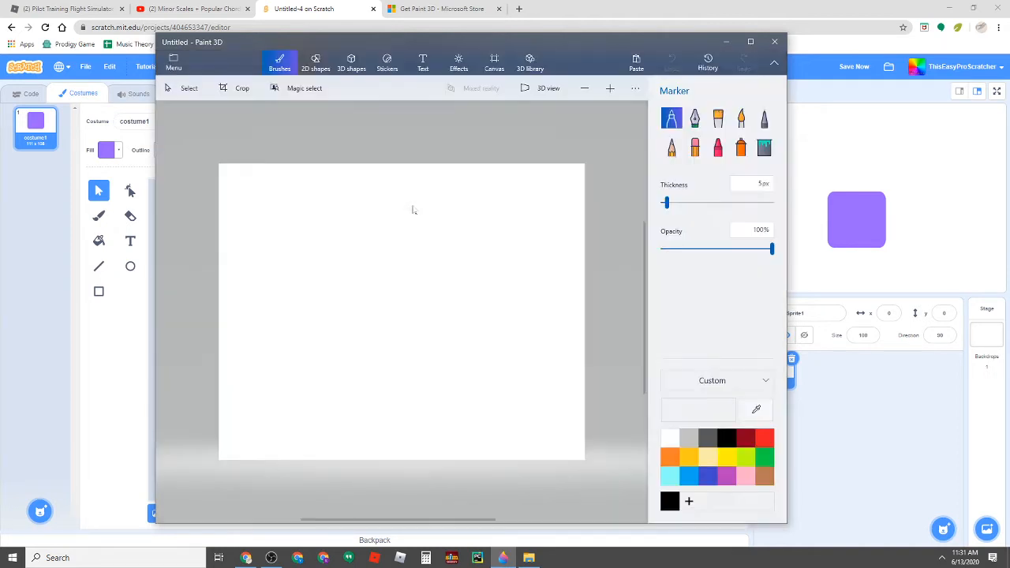
mouse_move(612, 419)
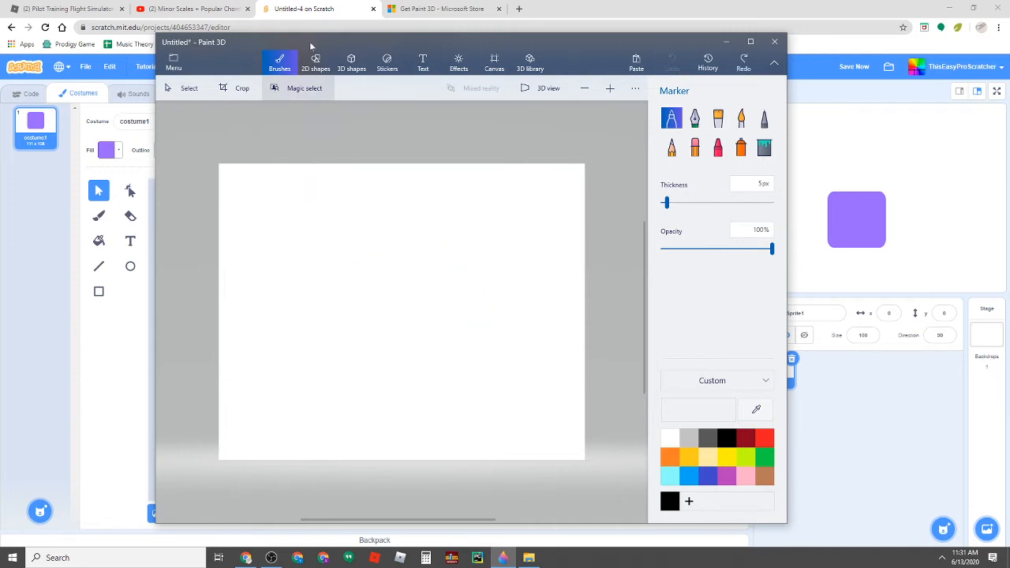
click(315, 62)
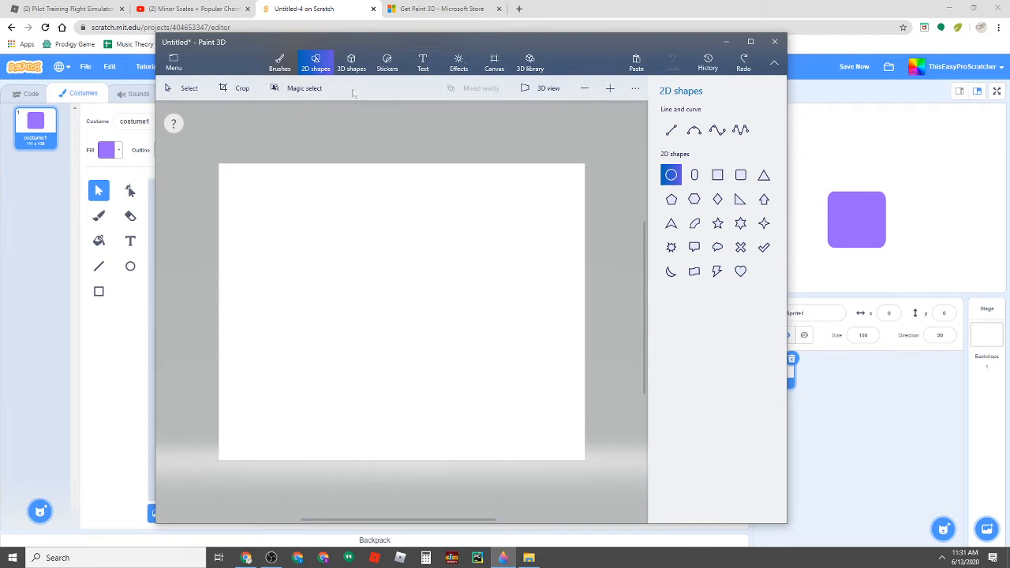
click(350, 62)
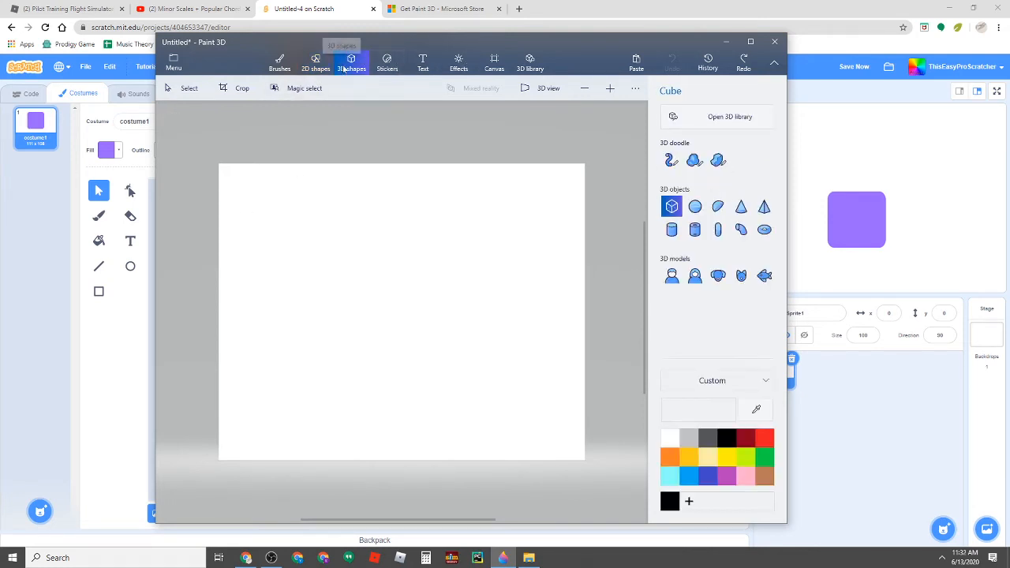
mouse_move(315, 63)
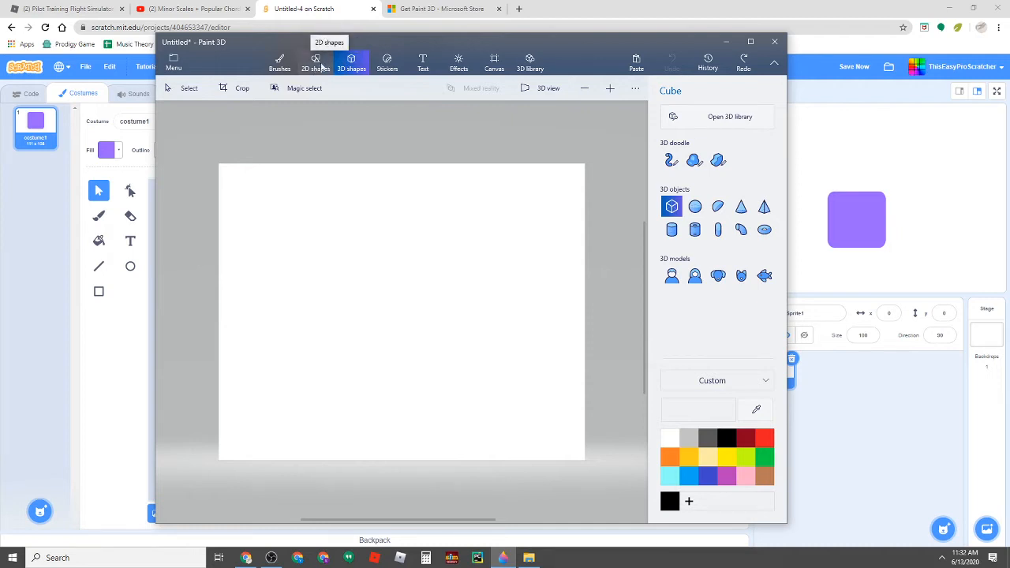
click(315, 61)
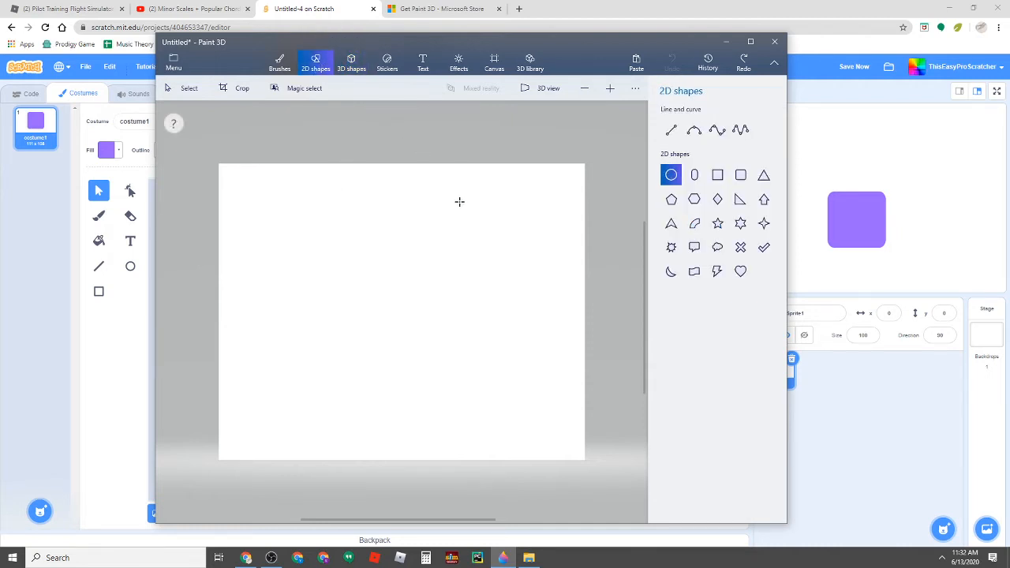
Step: Draw a rounded square on the canvas, then shrink it to a smaller size
click(740, 175)
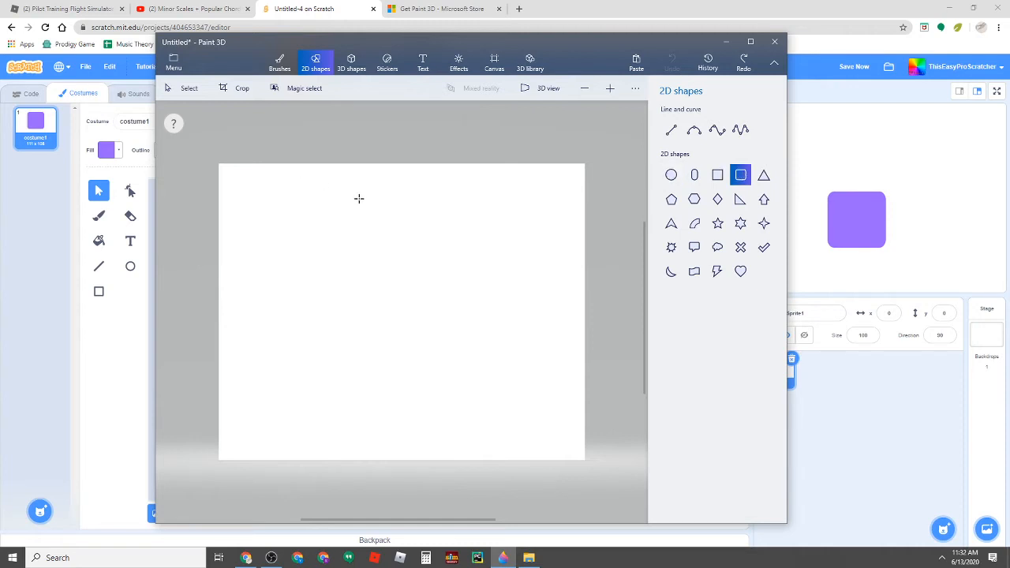
mouse_move(298, 218)
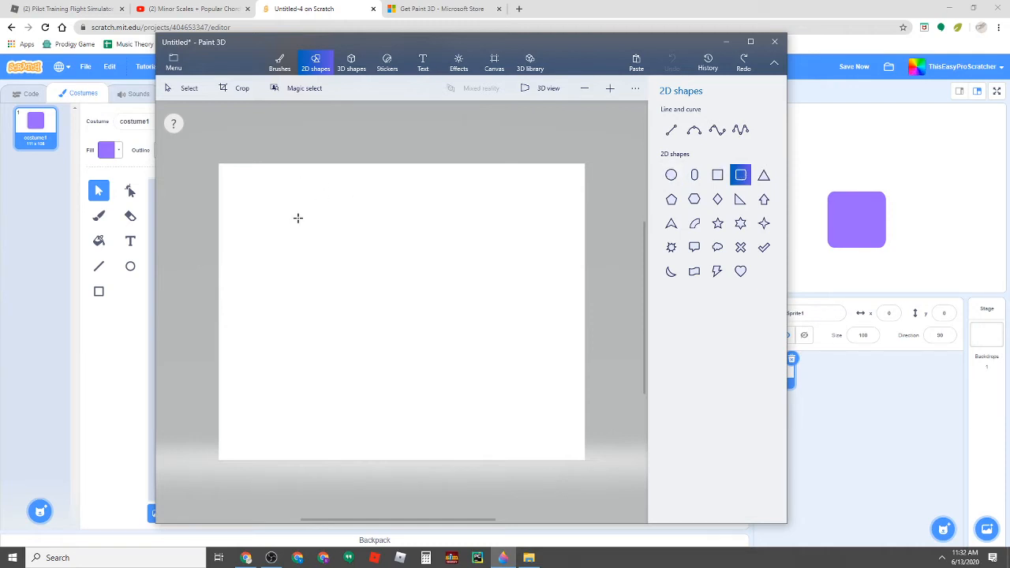
drag(298, 218, 401, 322)
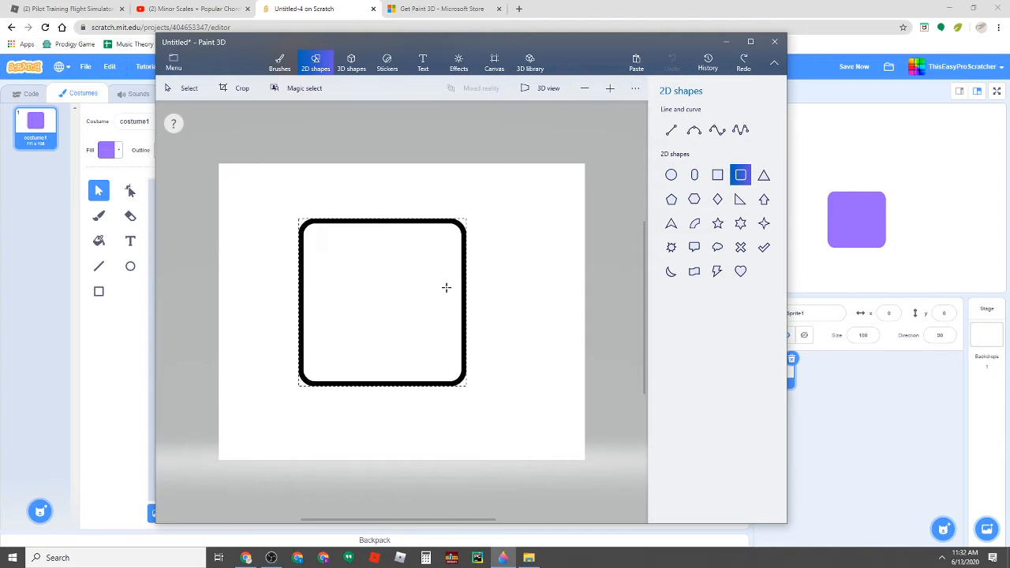
drag(465, 386, 384, 307)
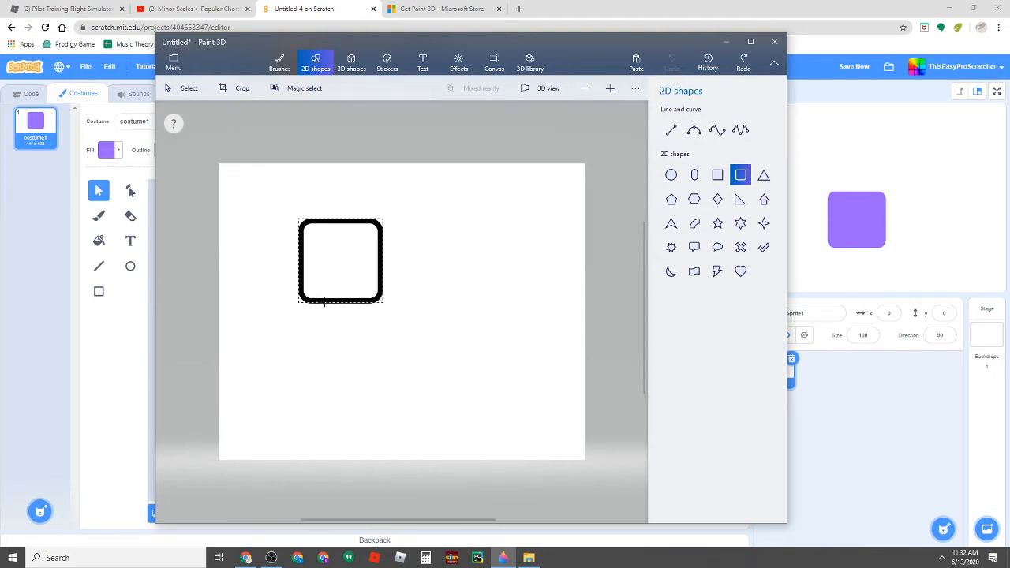
Step: Move the rounded square toward the canvas centre
click(340, 261)
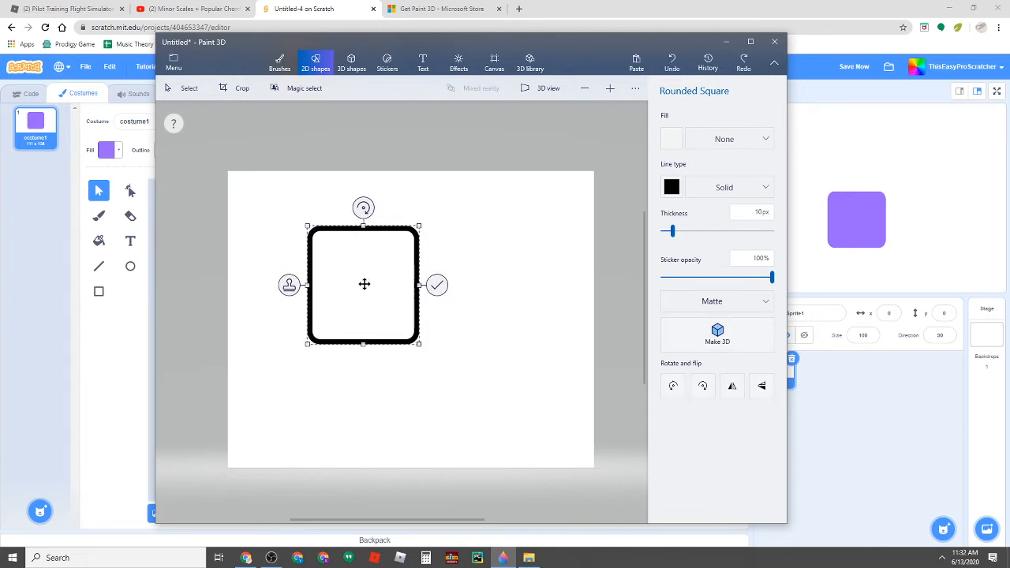
drag(364, 285, 410, 306)
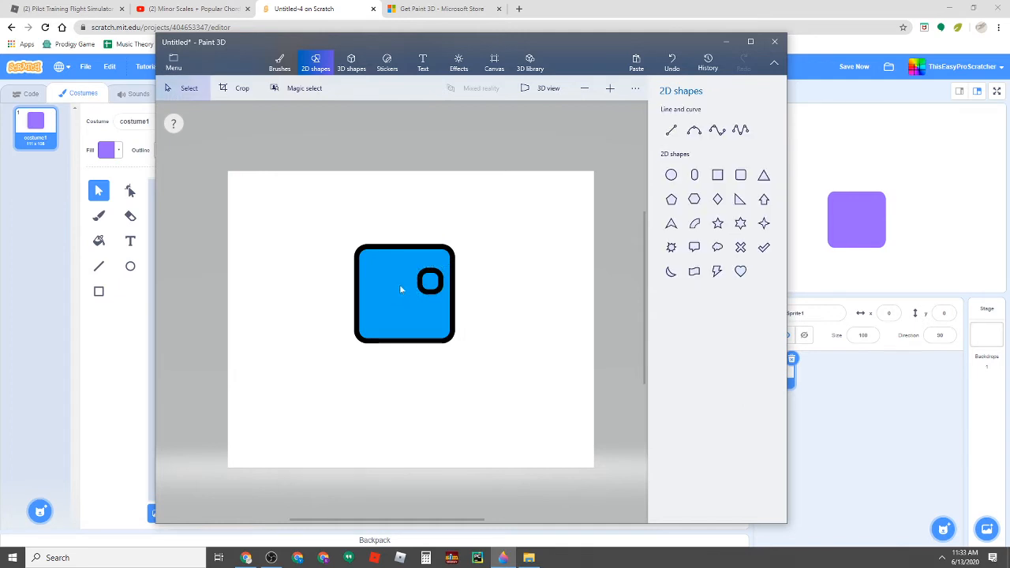
Step: Place a second small ring beside the first as eyes and commit them
click(430, 282)
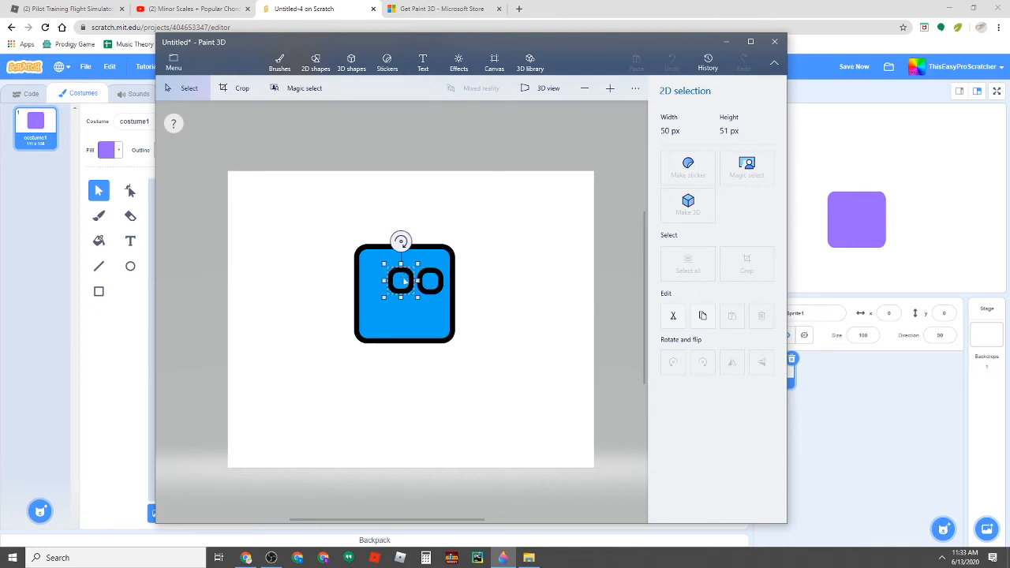
click(315, 62)
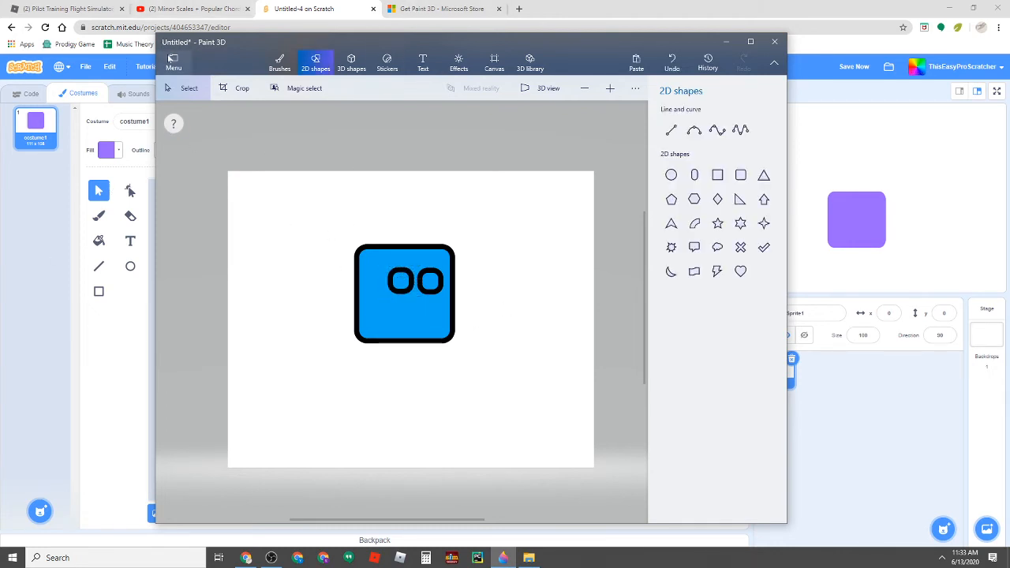
click(173, 59)
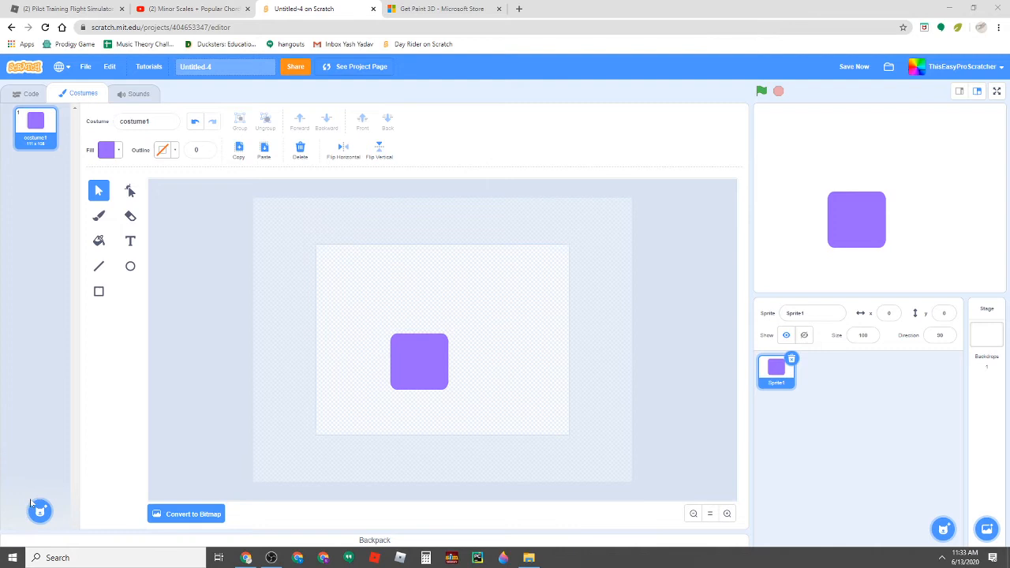
Step: Cancel the costume upload picker and delete the purple rounded square from costume1
click(40, 432)
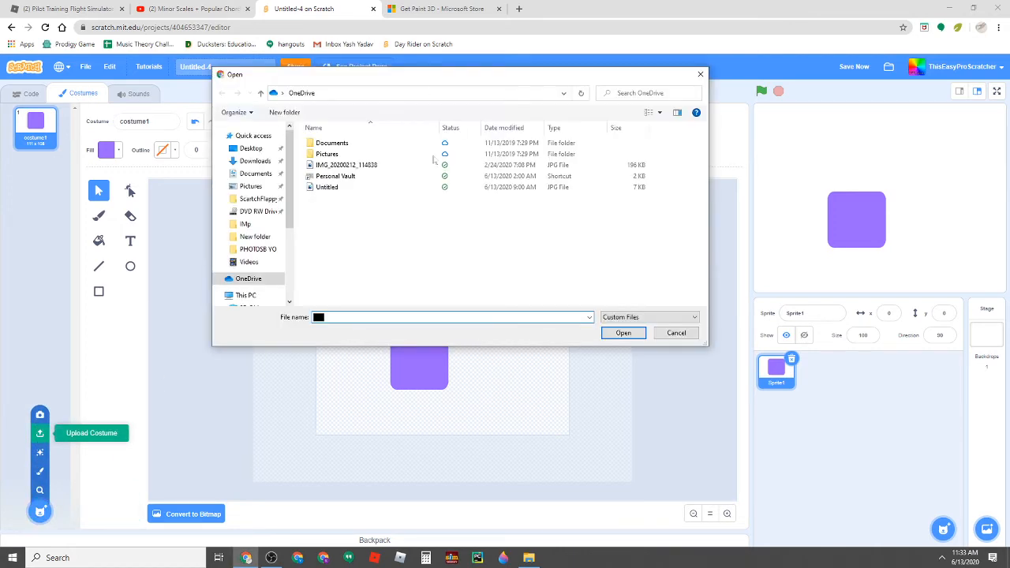
click(675, 332)
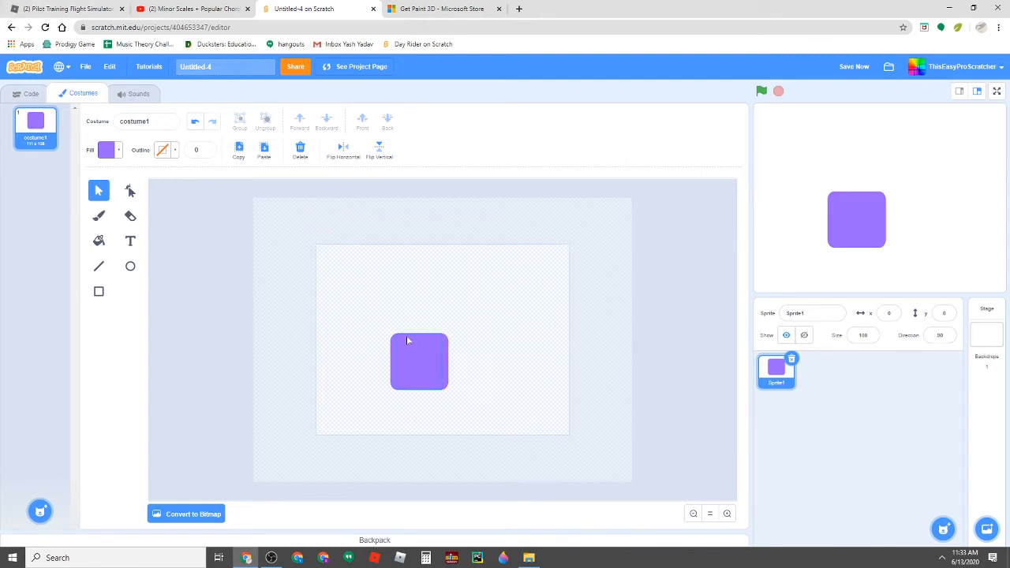
click(419, 361)
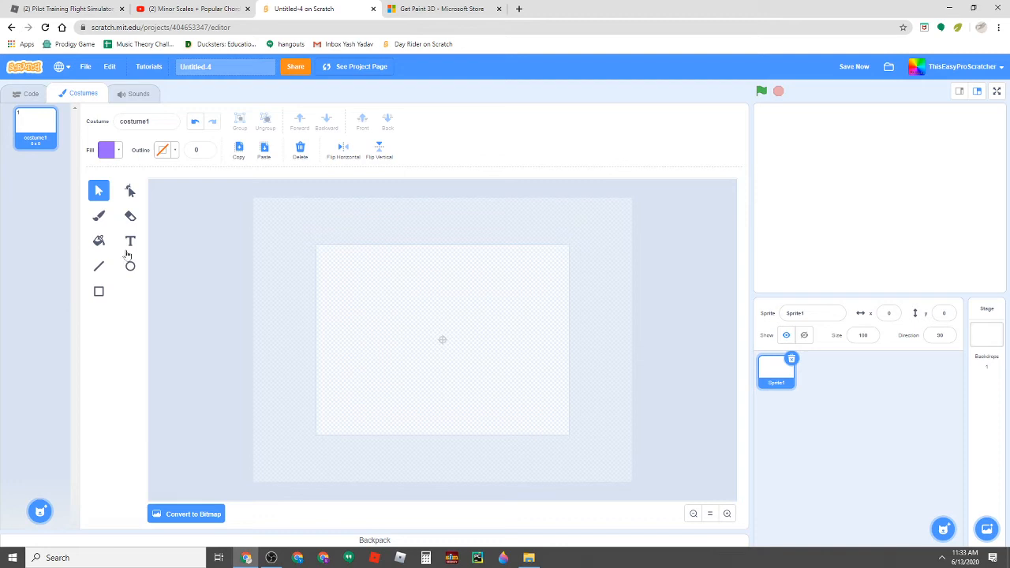
Step: Draw a purple square with the Rectangle tool in the canvas centre and select it
click(98, 292)
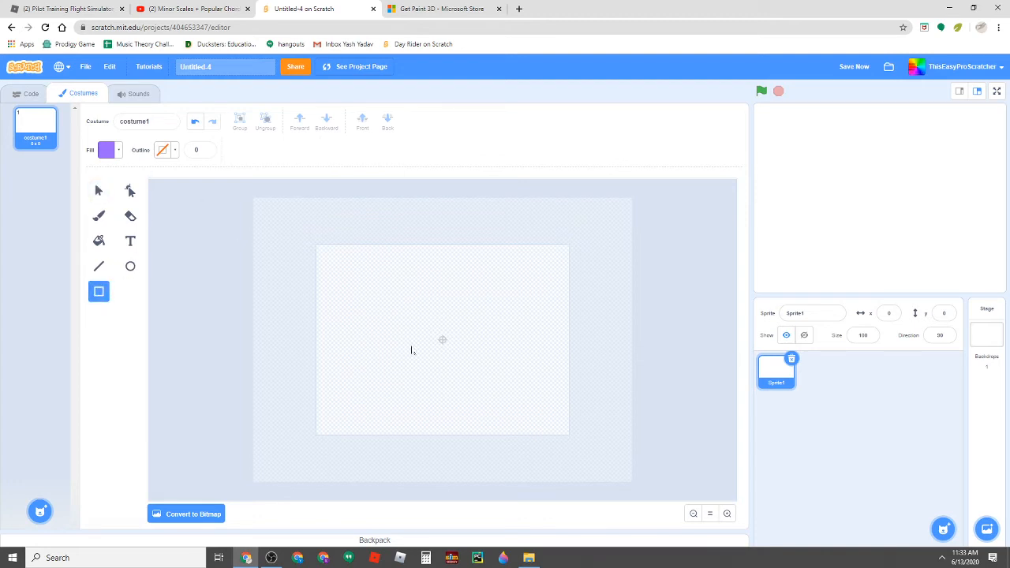
drag(410, 328, 459, 357)
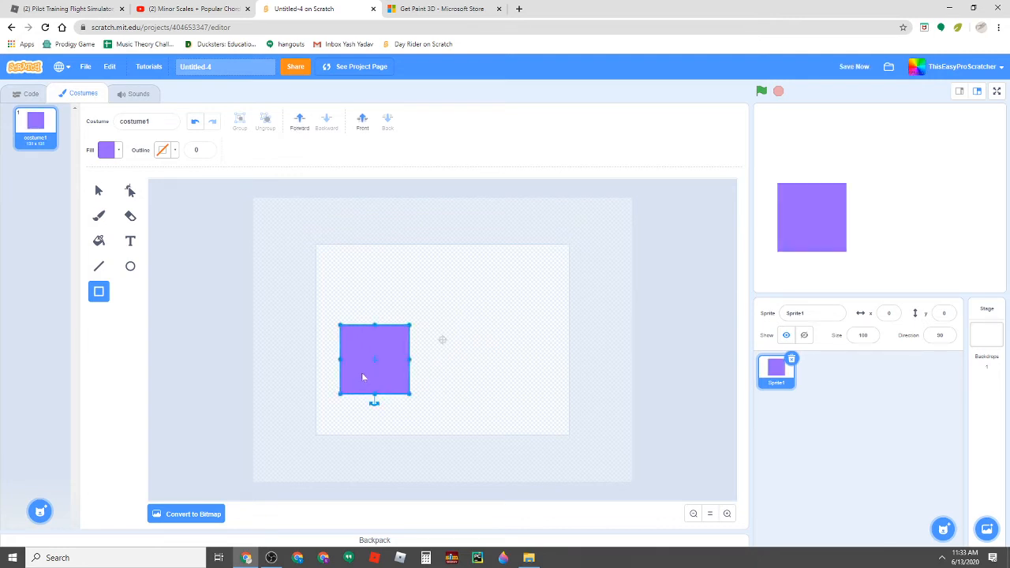
drag(374, 360, 442, 340)
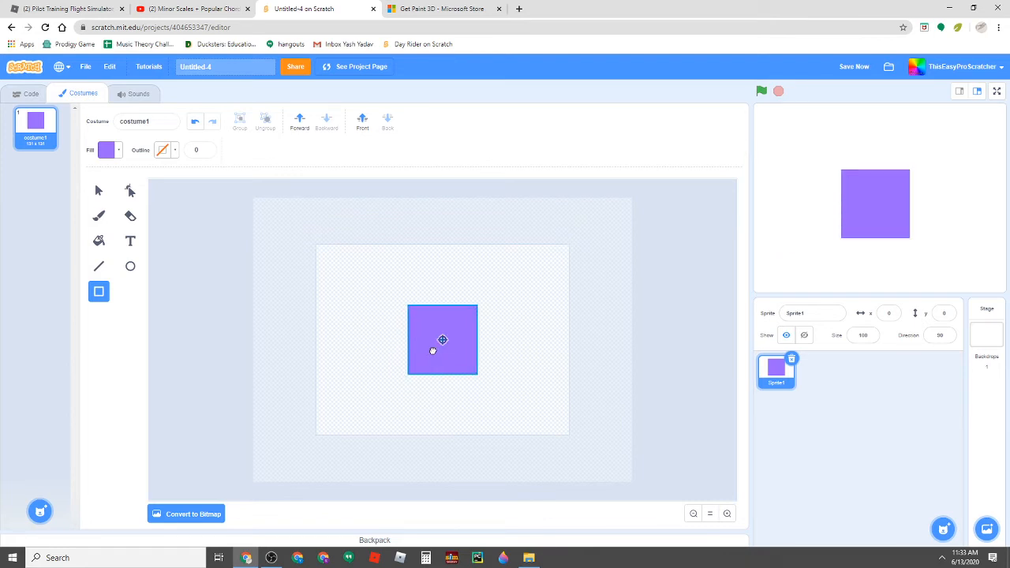
click(442, 341)
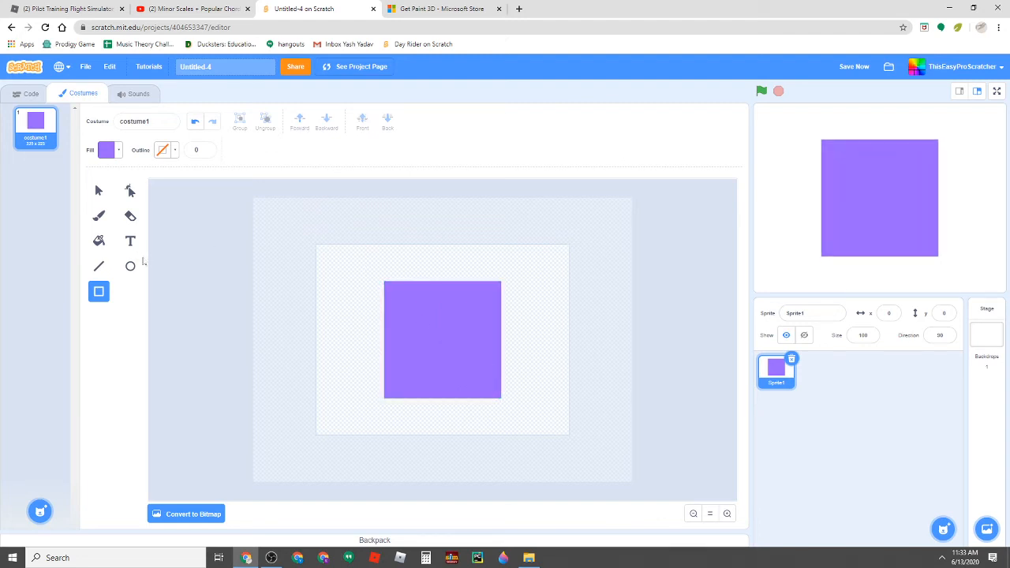
Step: Draw a small purple circle and move it onto the square's top-left corner
click(130, 266)
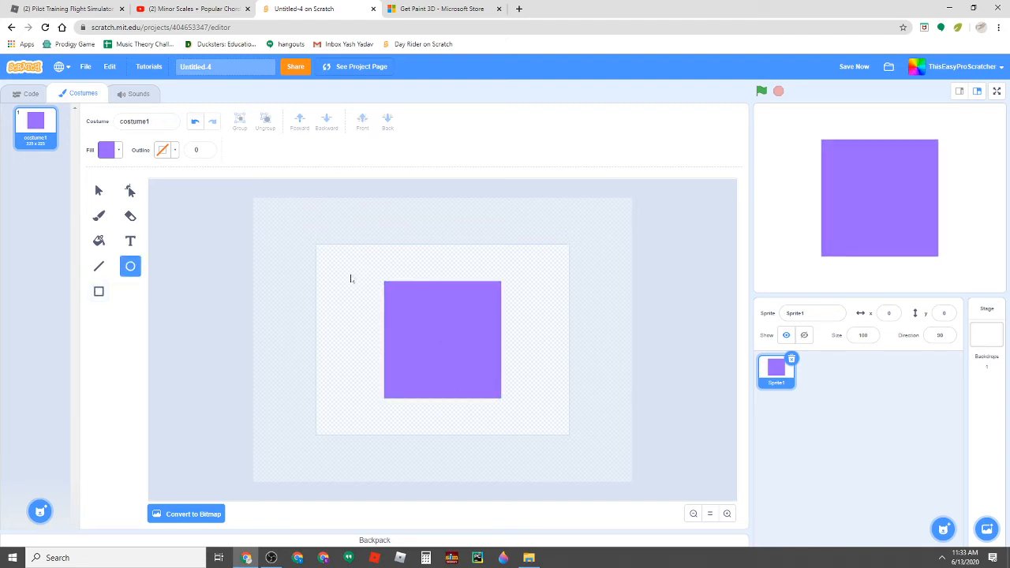
drag(347, 274, 375, 301)
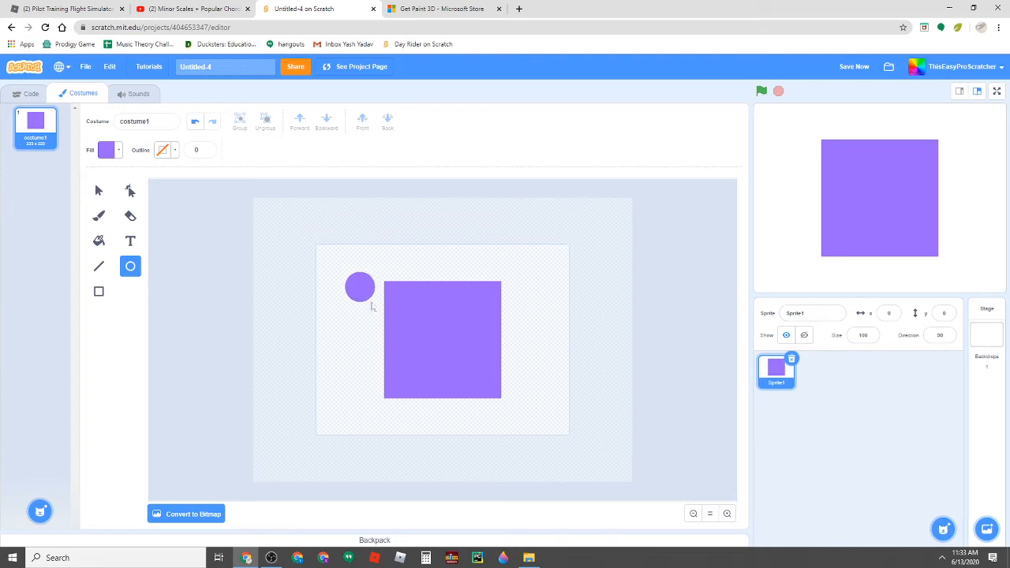
click(359, 286)
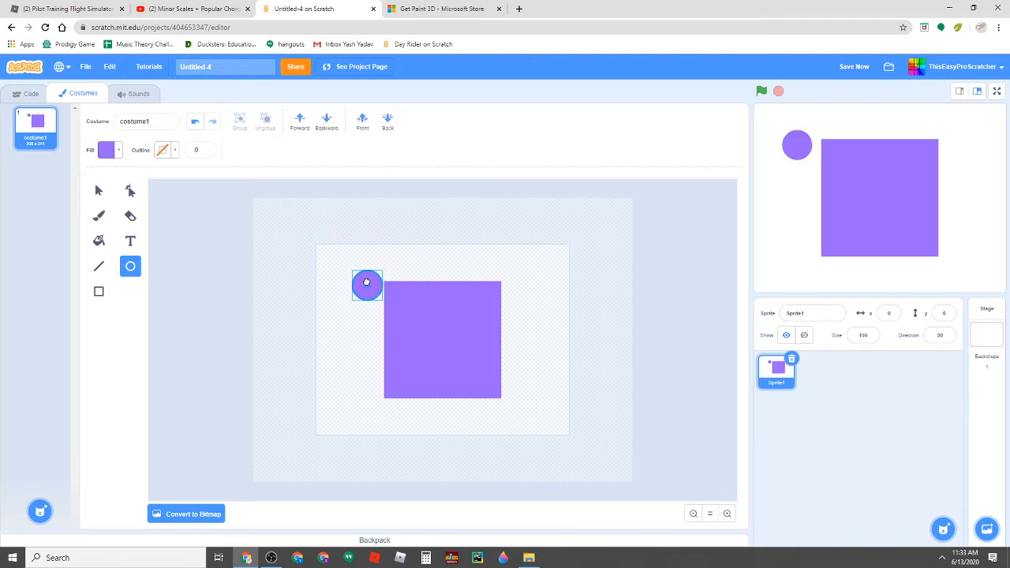
drag(367, 285, 383, 303)
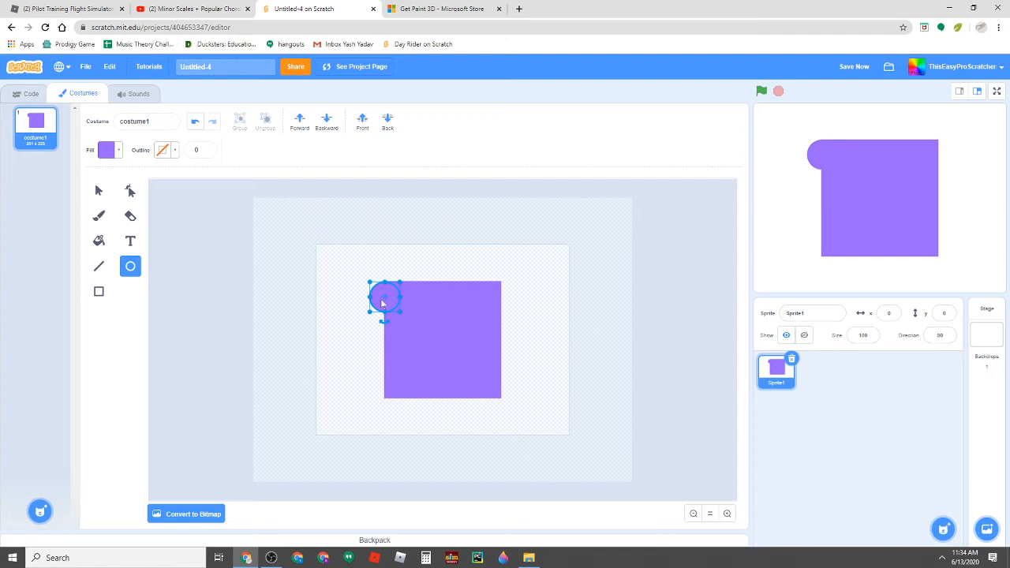
mouse_move(834, 143)
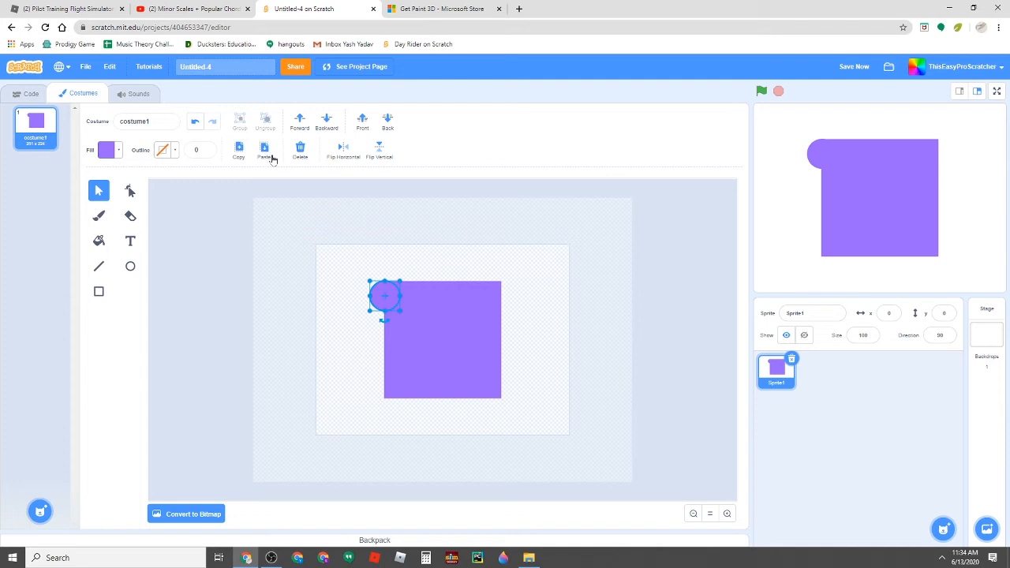
Step: Drag circle copies onto the square's bottom-left and bottom-right corners
drag(386, 298, 385, 387)
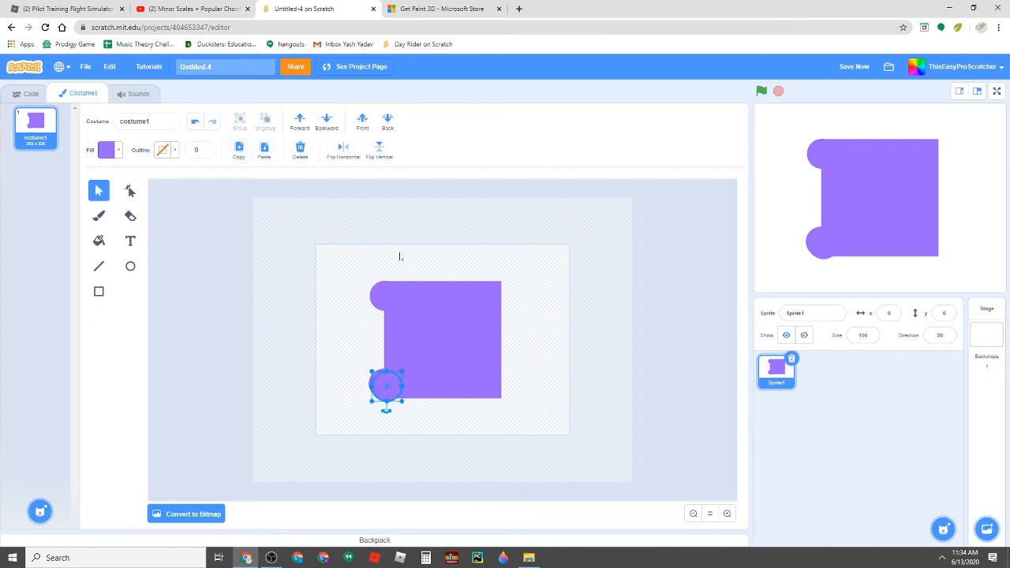
drag(387, 386, 399, 387)
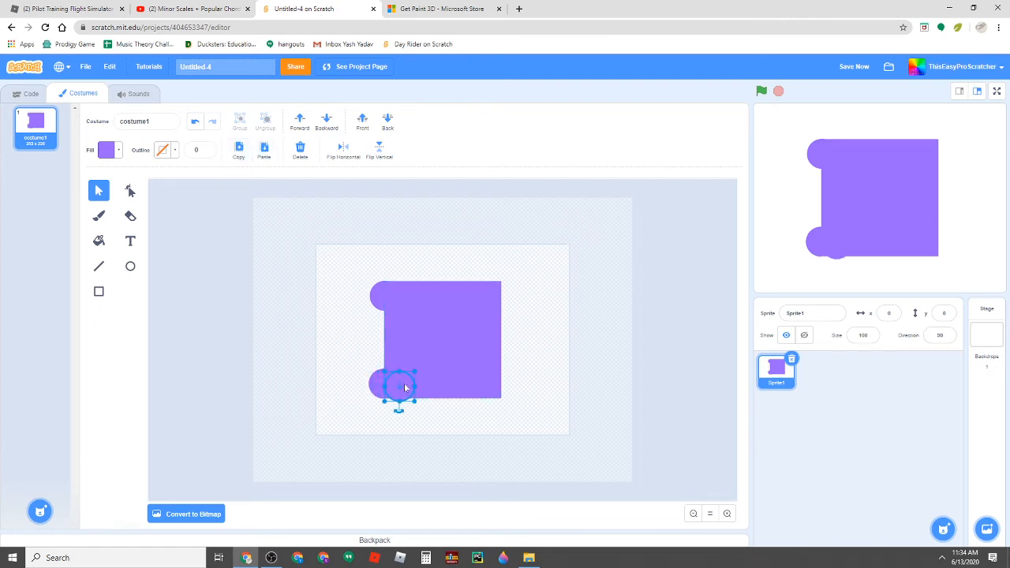
drag(398, 386, 505, 401)
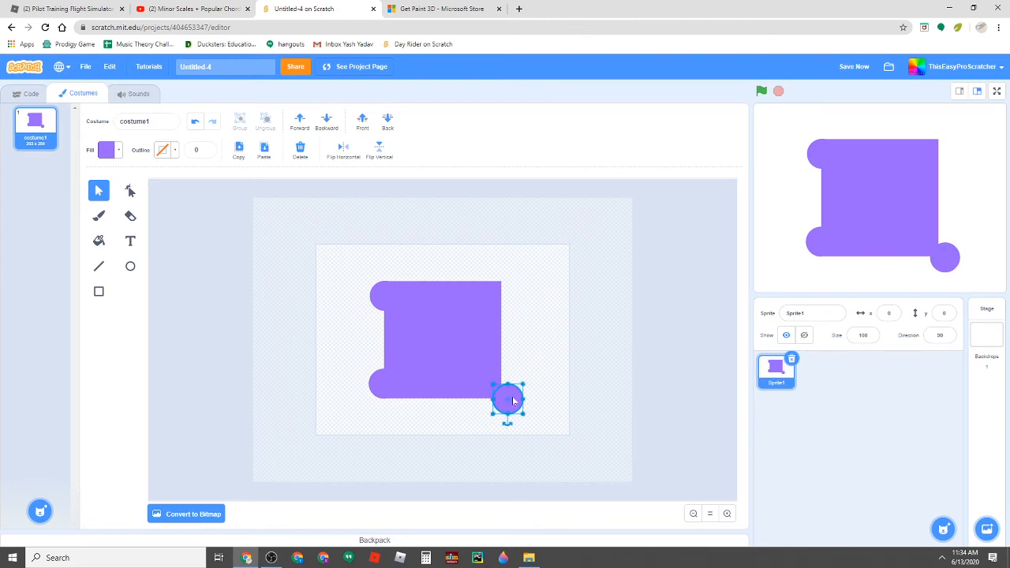
drag(509, 401, 509, 383)
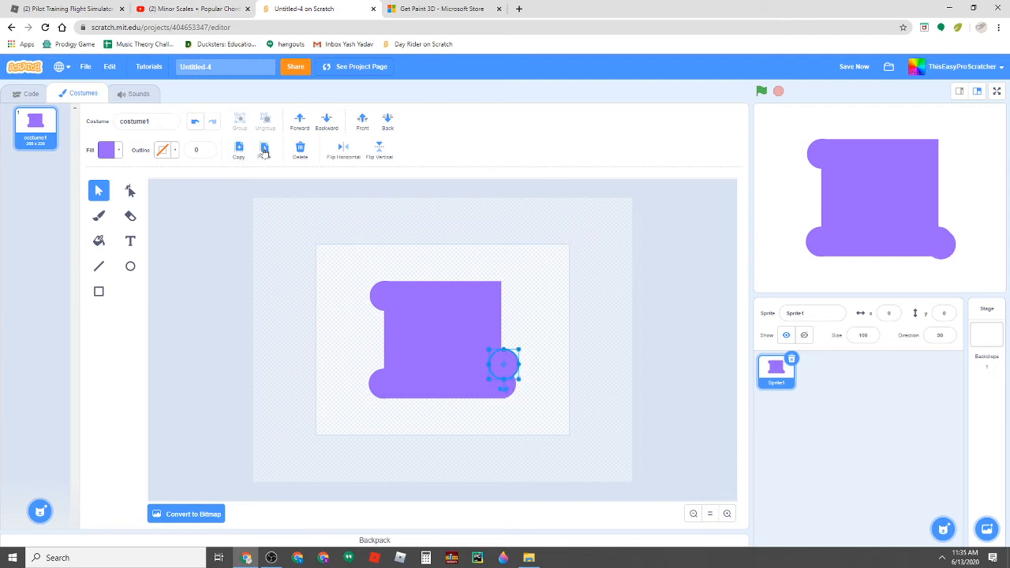
Step: Move another circle copy up to the top-right corner
drag(503, 365, 503, 331)
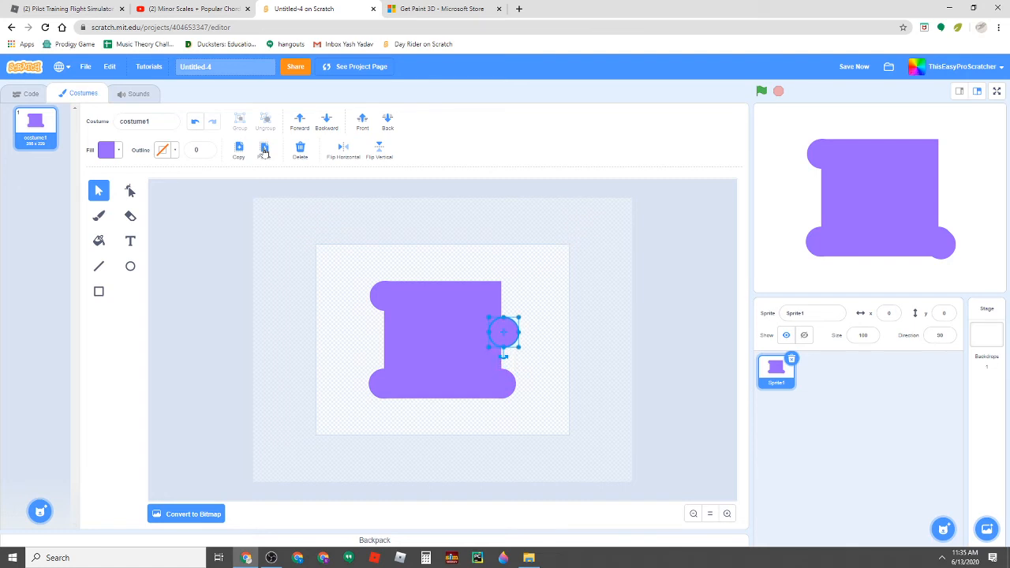
drag(503, 332, 503, 299)
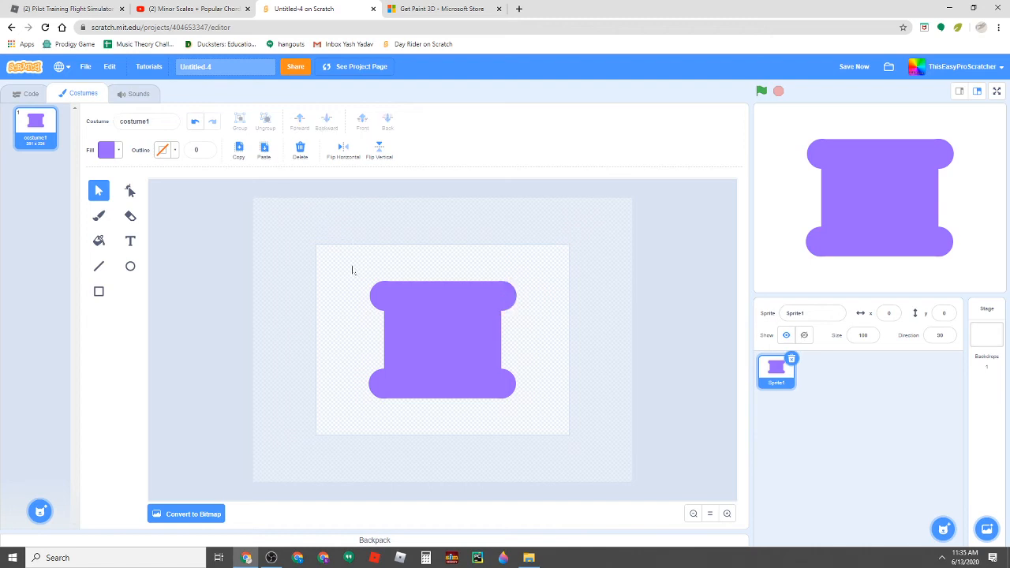
Step: Draw a tall purple rectangle and stretch it to fill the left side notch
click(99, 291)
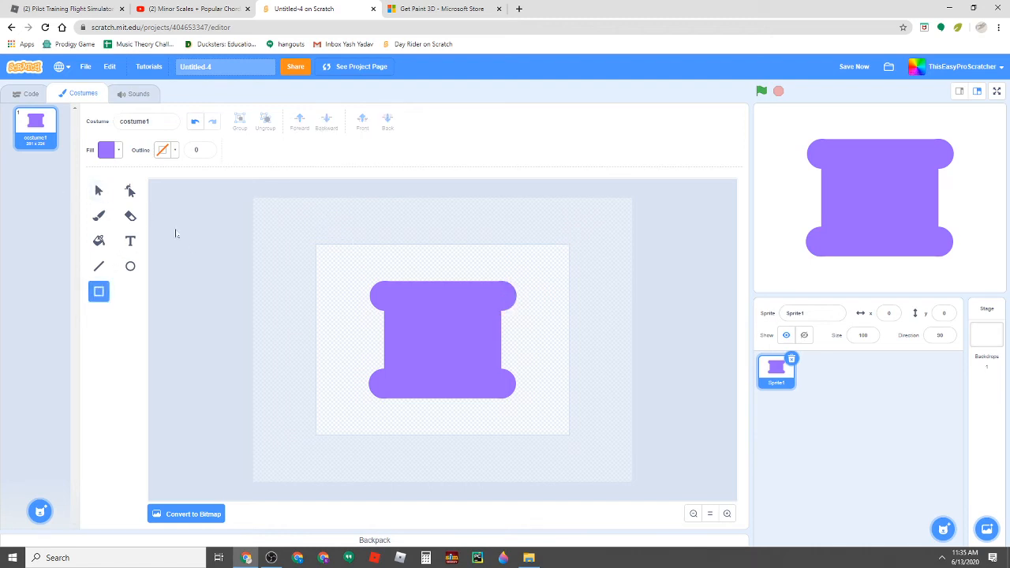
mouse_move(345, 302)
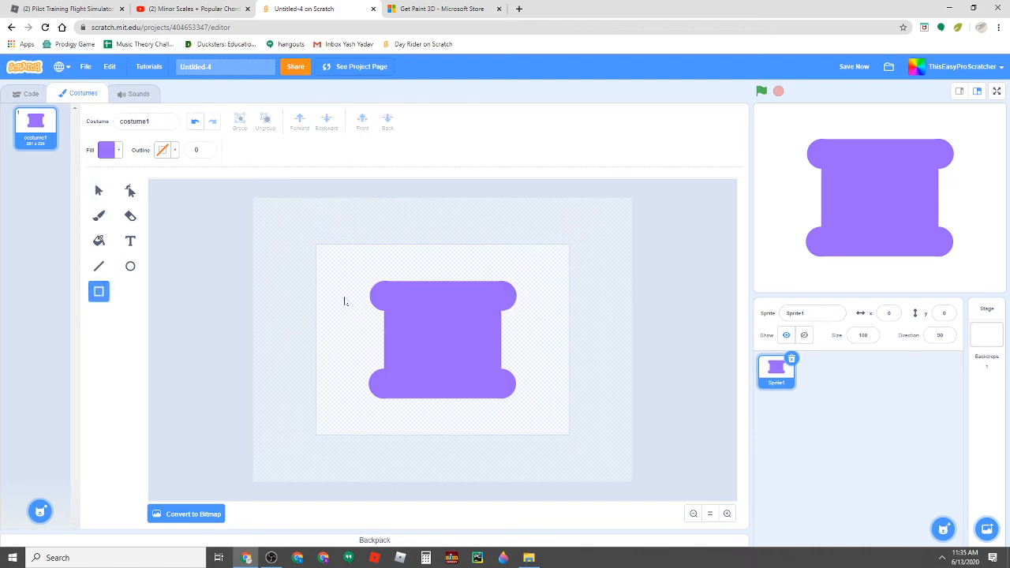
drag(341, 296, 371, 371)
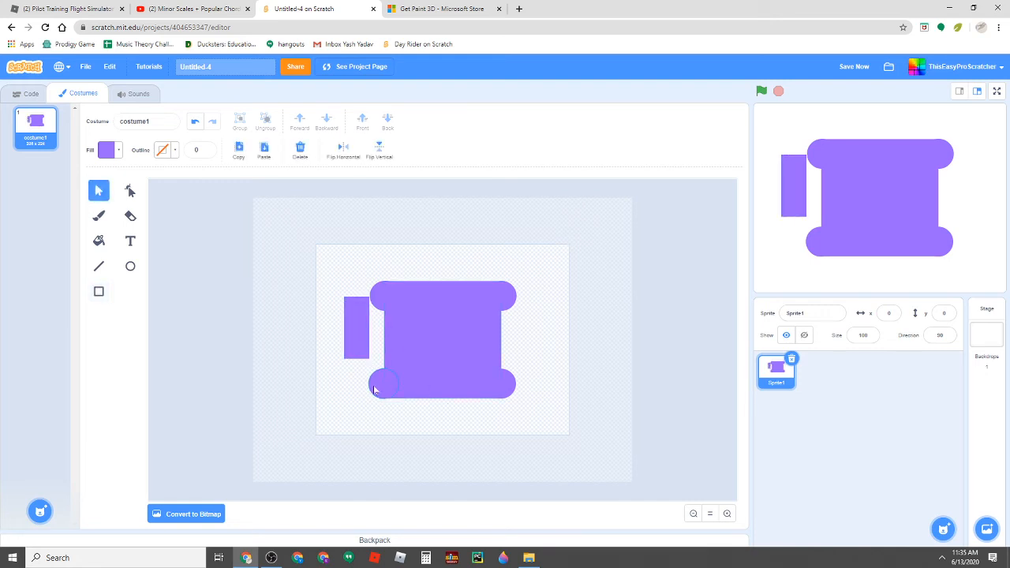
click(385, 385)
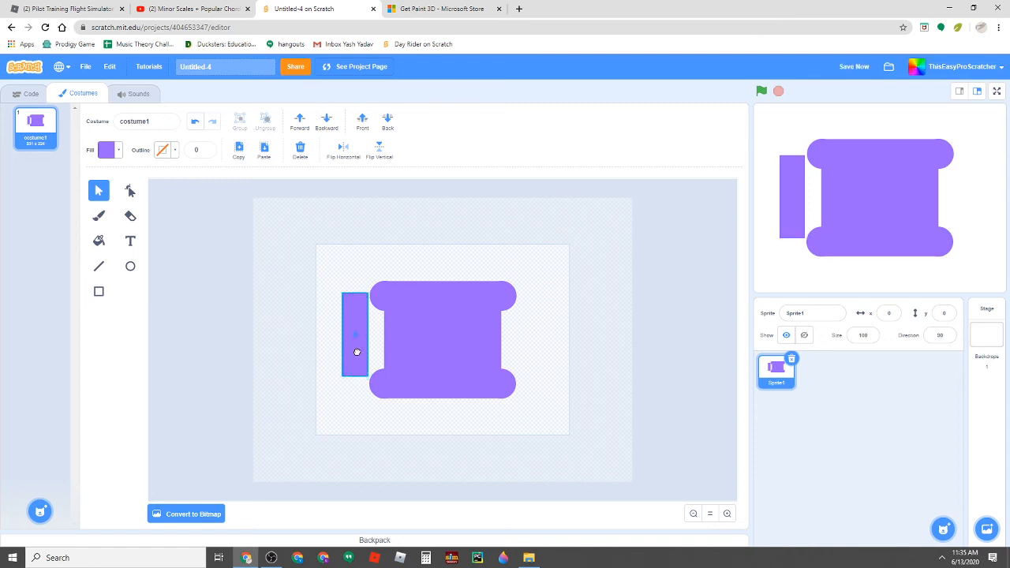
click(355, 351)
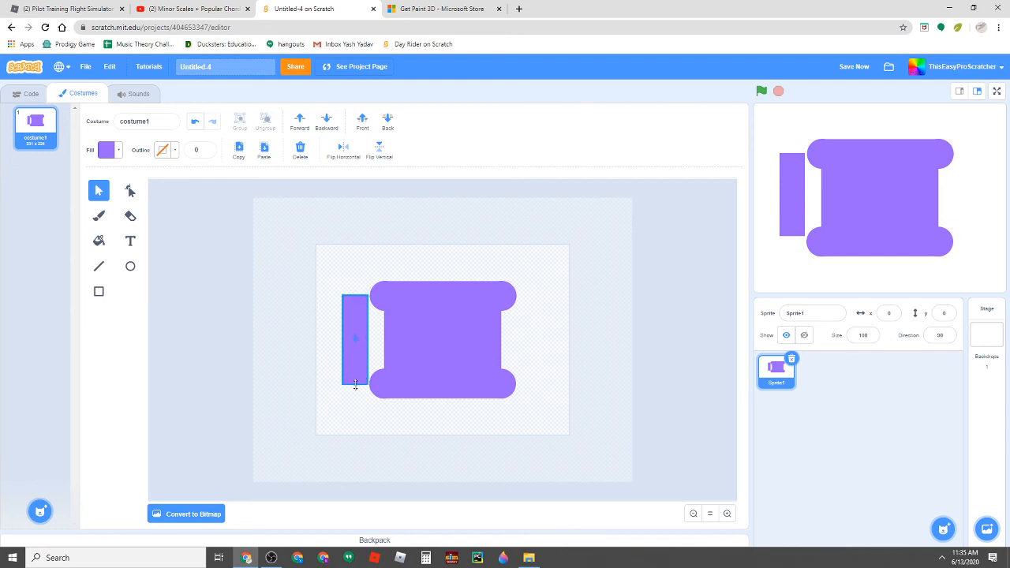
click(355, 339)
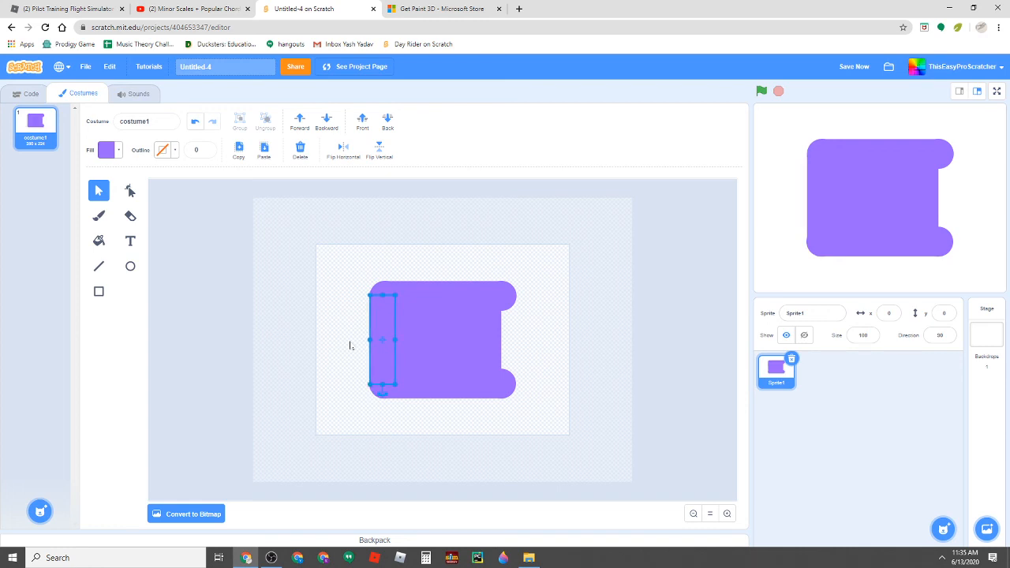
mouse_move(417, 263)
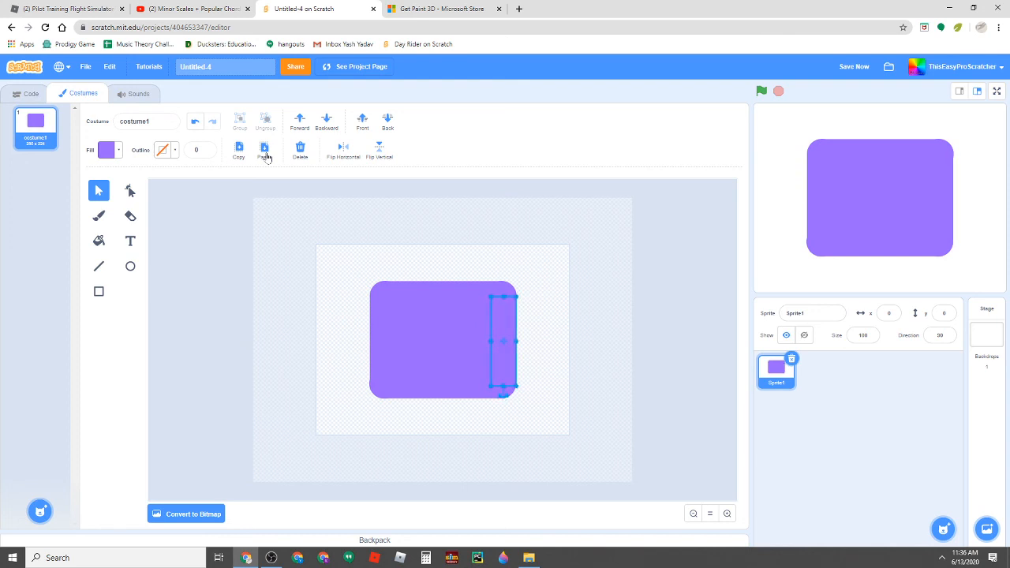
mouse_move(347, 349)
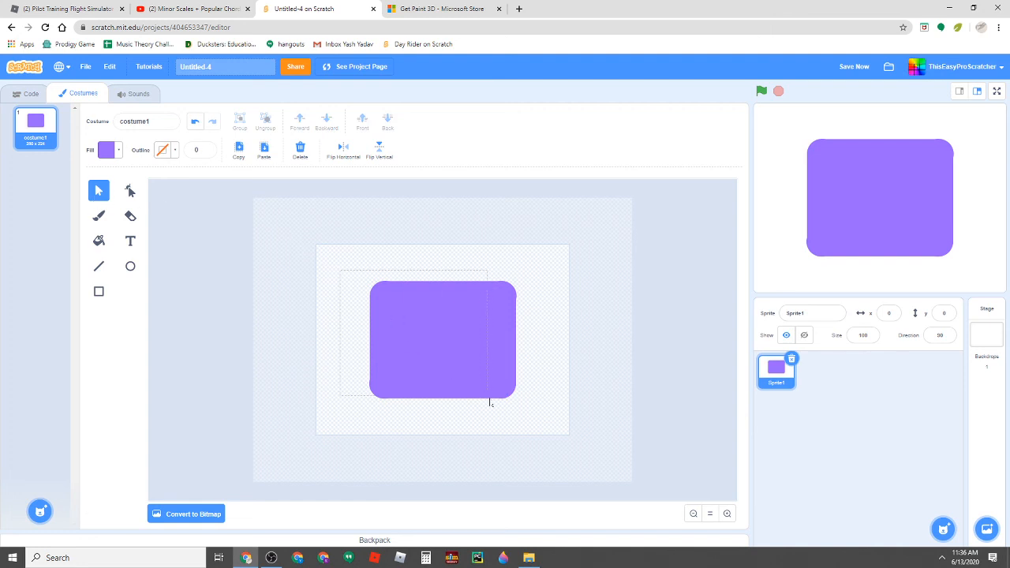
Step: Select all rounded-square pieces, scale them down together, then deselect
click(438, 339)
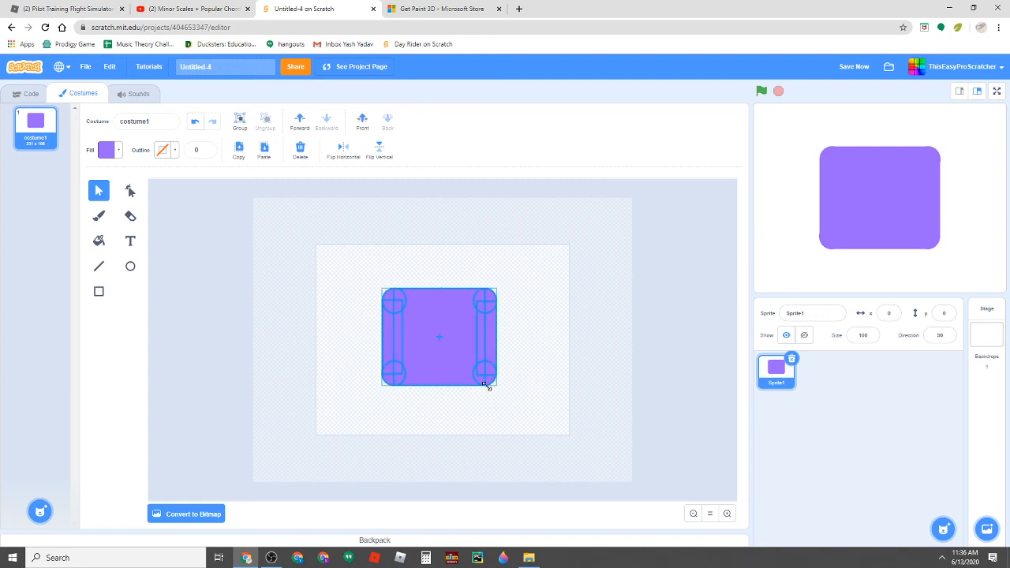
click(485, 446)
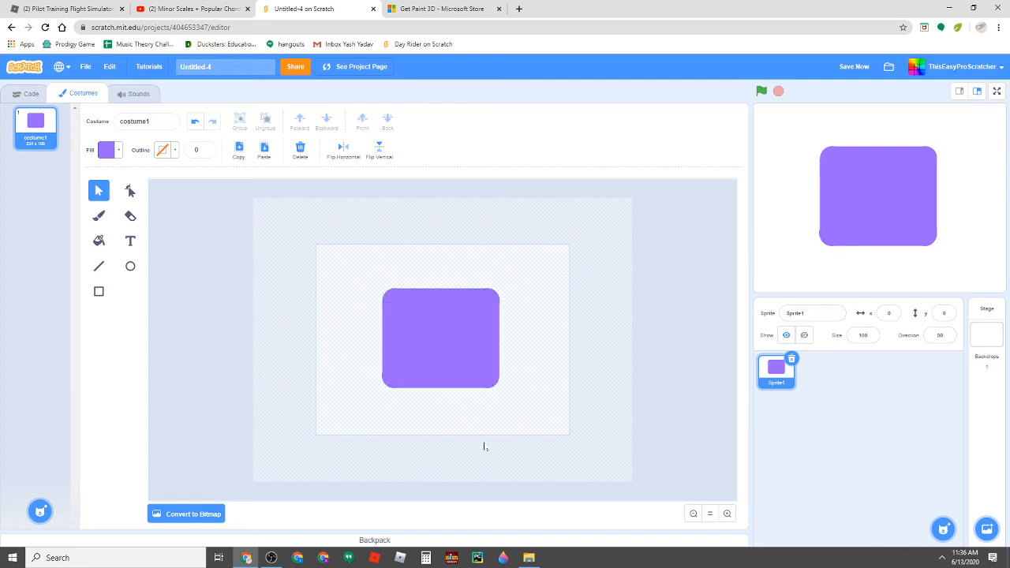